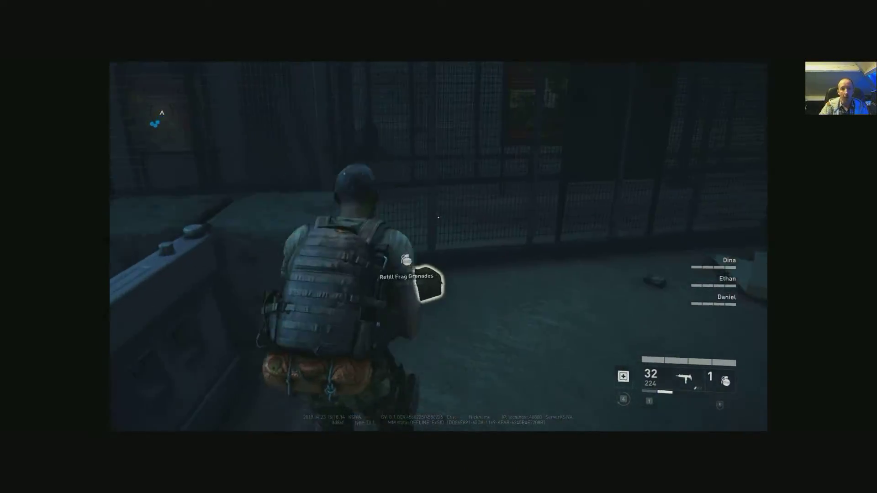
mouse_move(438, 218)
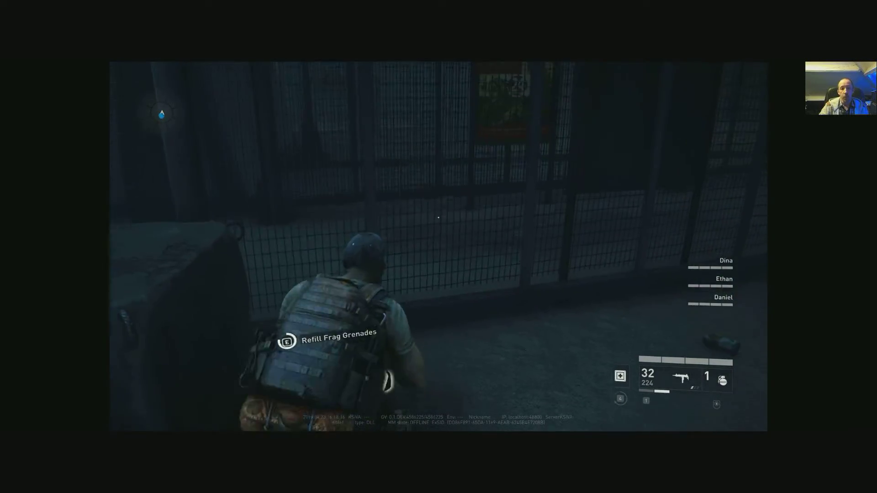
Download the 17.7 MB wwzRetailEgs.zip from MEGA and save it into Temp
key(e)
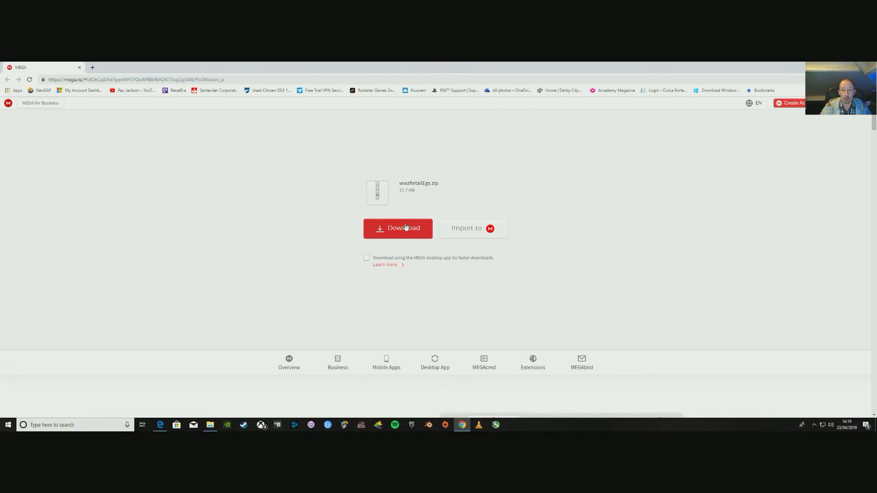
mouse_move(416, 210)
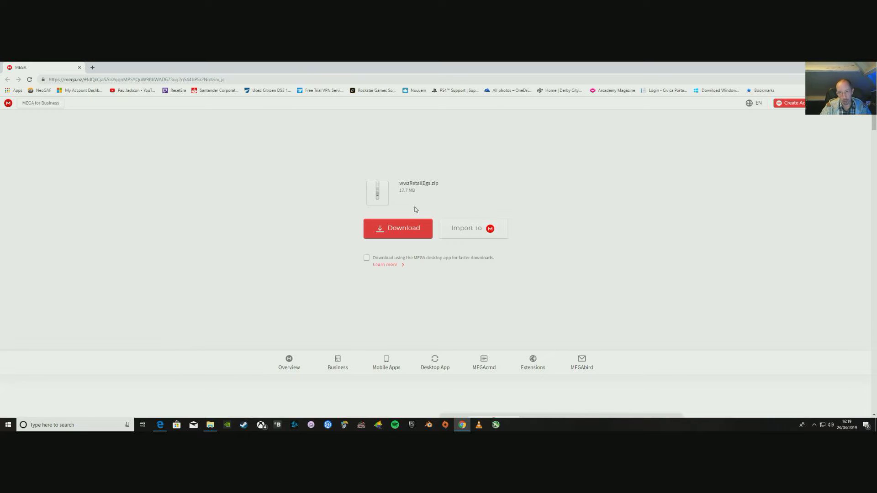
mouse_move(407, 202)
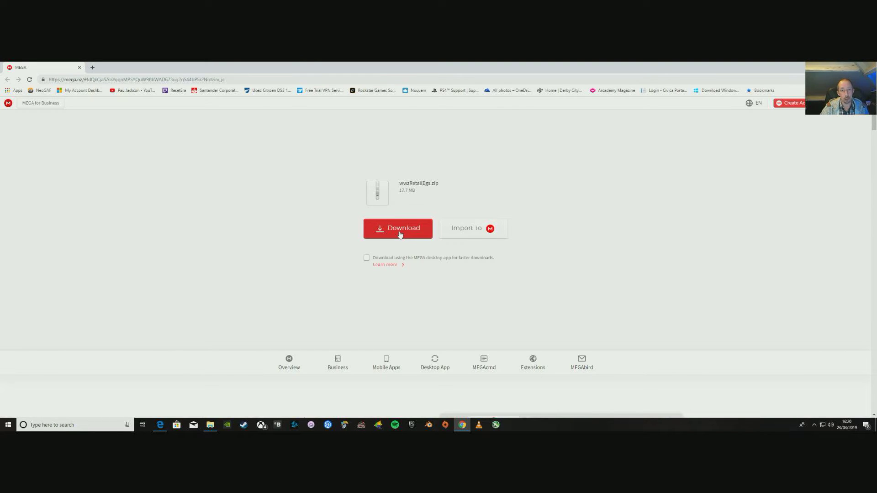
click(398, 229)
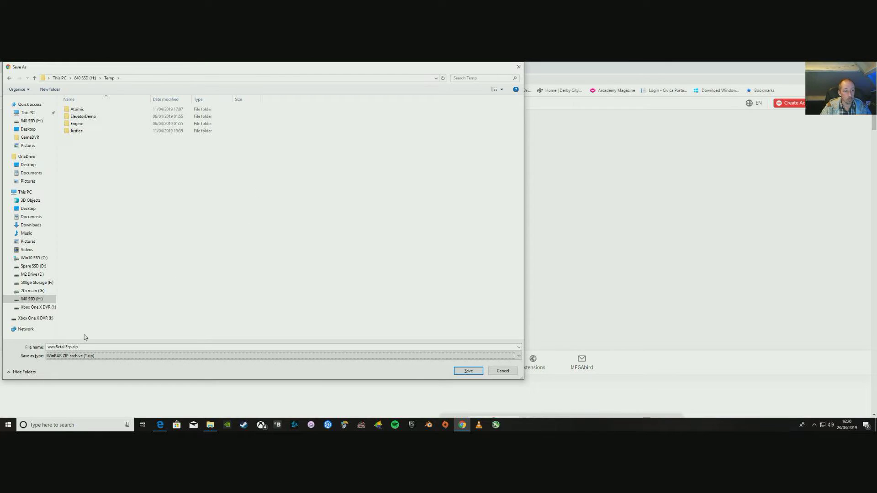
mouse_move(507, 367)
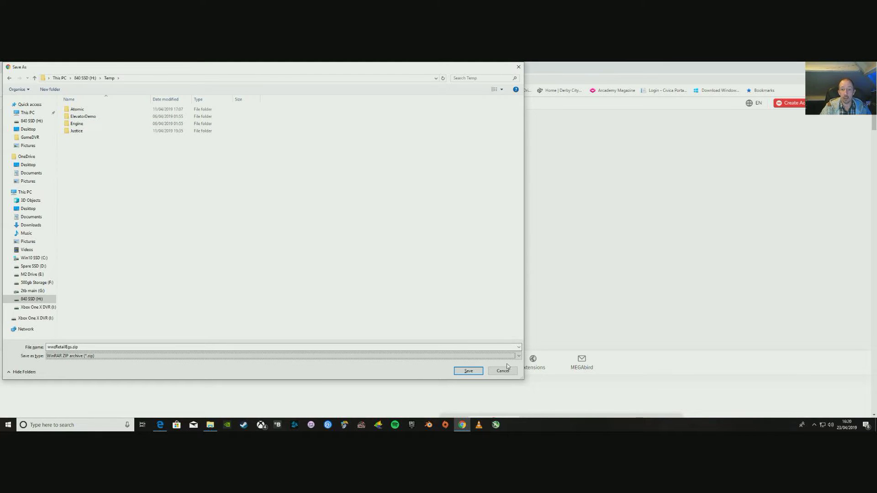
click(468, 371)
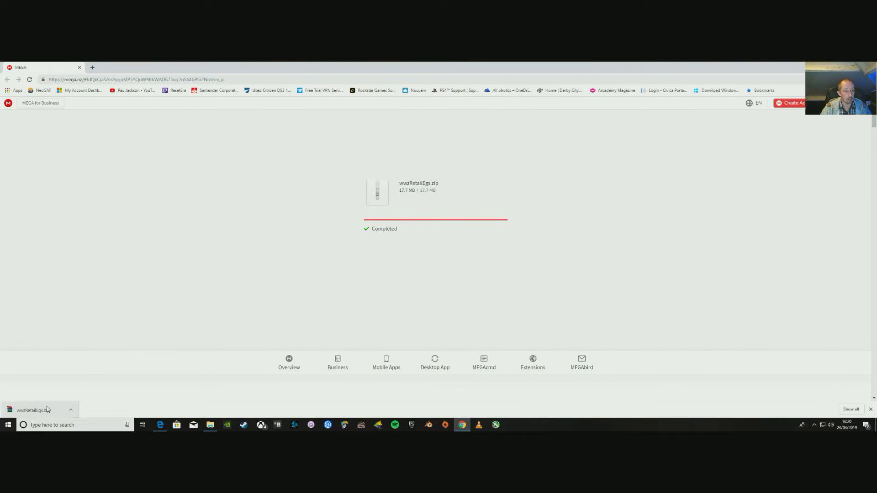
mouse_move(74, 395)
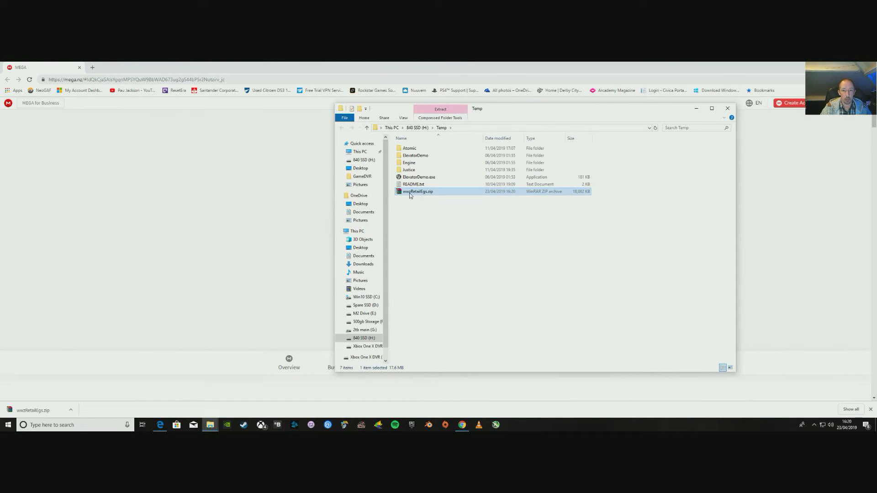
mouse_move(424, 196)
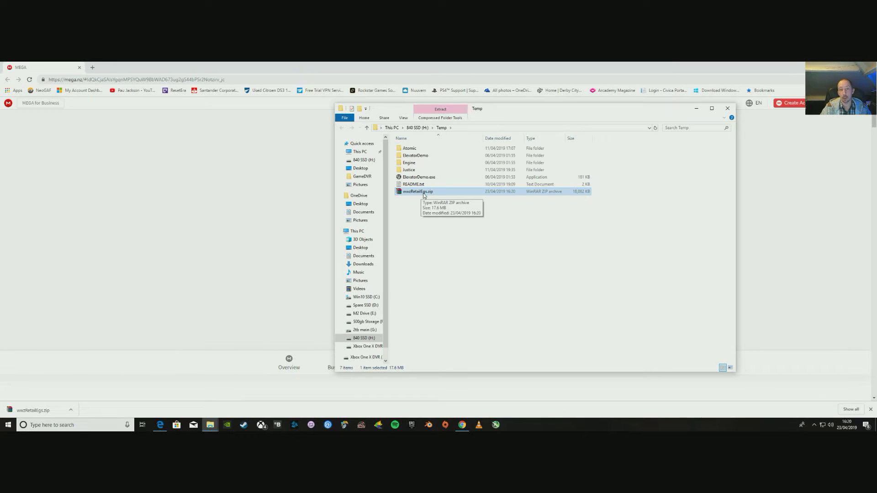
Extract wwzRetailEgs.exe from the zip into Temp, then bring up the game's client\bin\pc folder
right_click(418, 191)
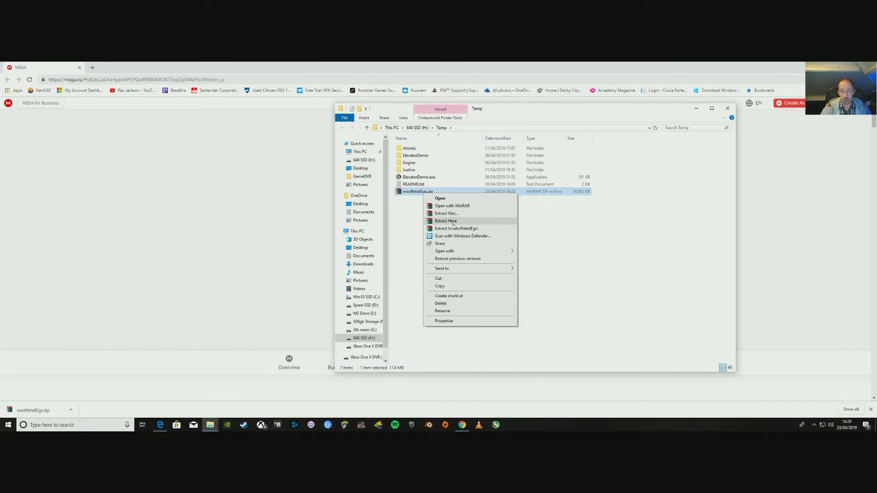
click(446, 221)
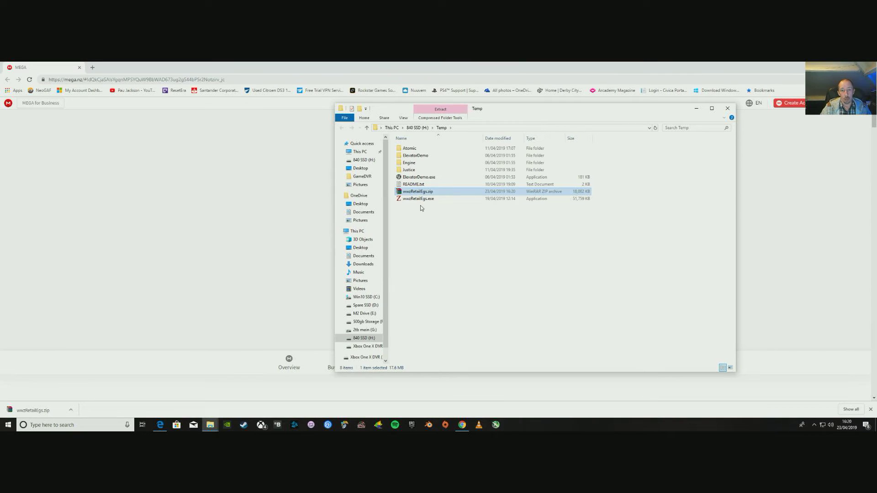
mouse_move(429, 206)
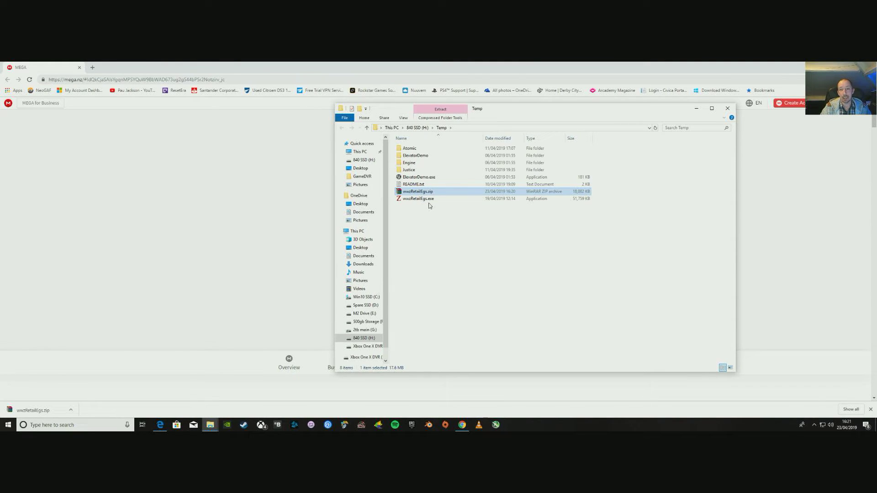
click(418, 199)
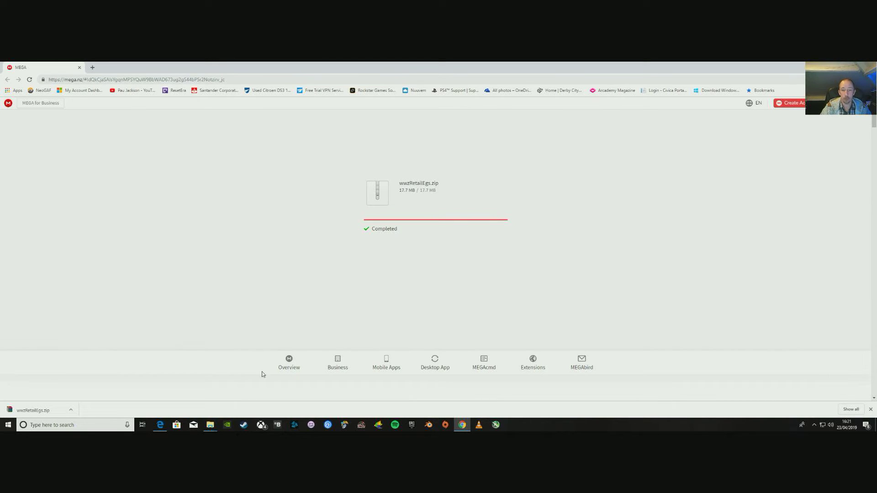
click(210, 426)
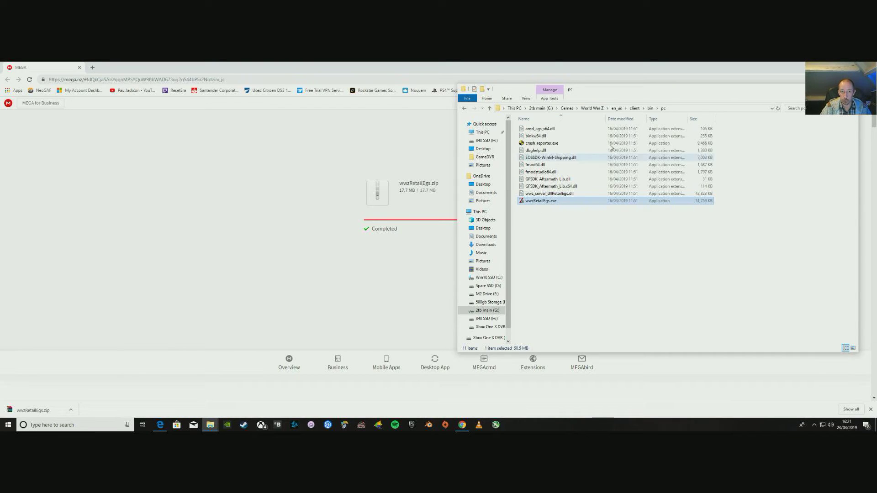
mouse_move(209, 425)
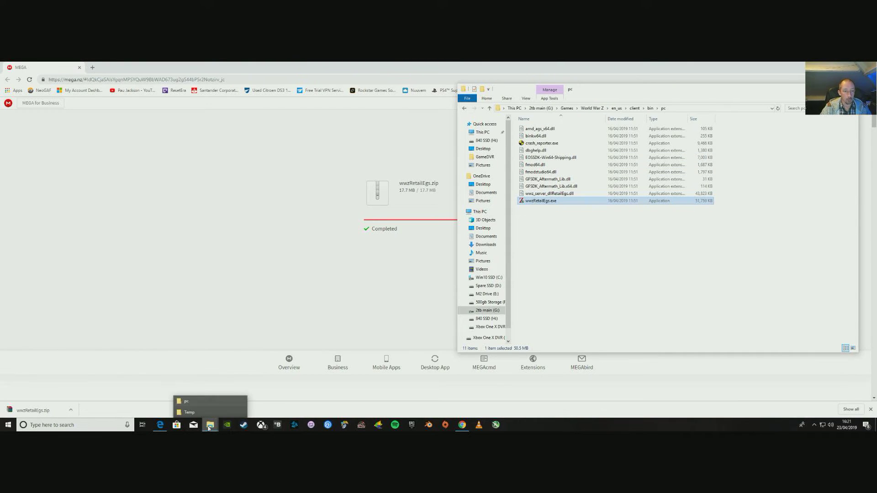
Close the Temp window and launch the patched wwzRetailEgs.exe from client\bin\pc
click(189, 412)
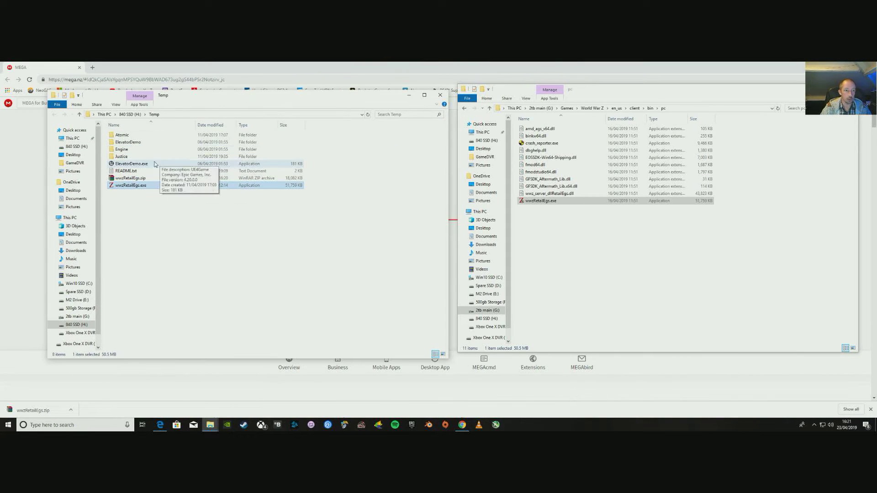
mouse_move(564, 217)
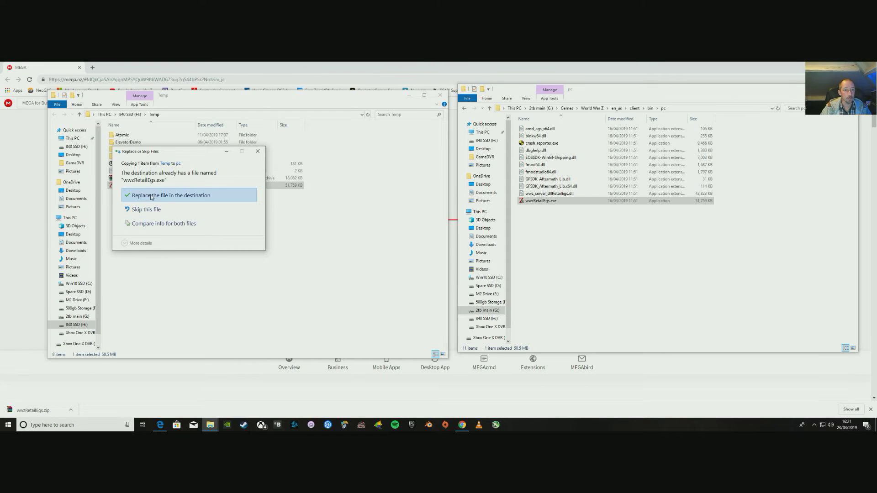
click(172, 195)
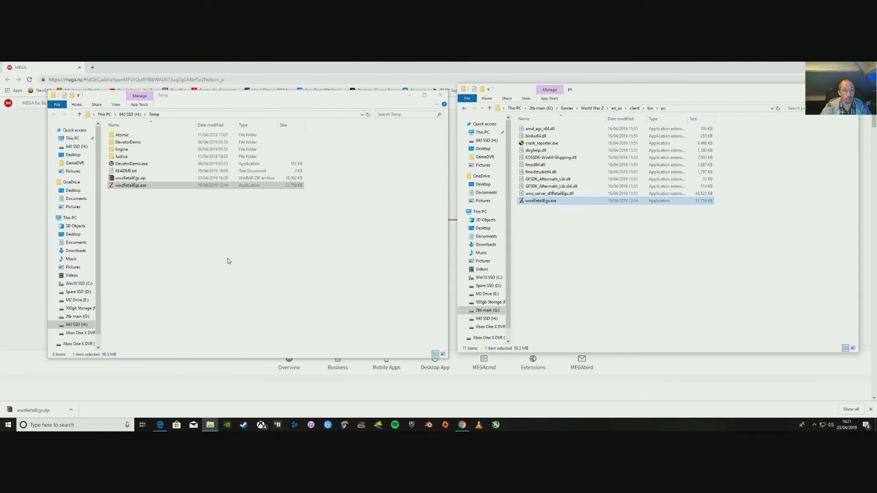
click(439, 95)
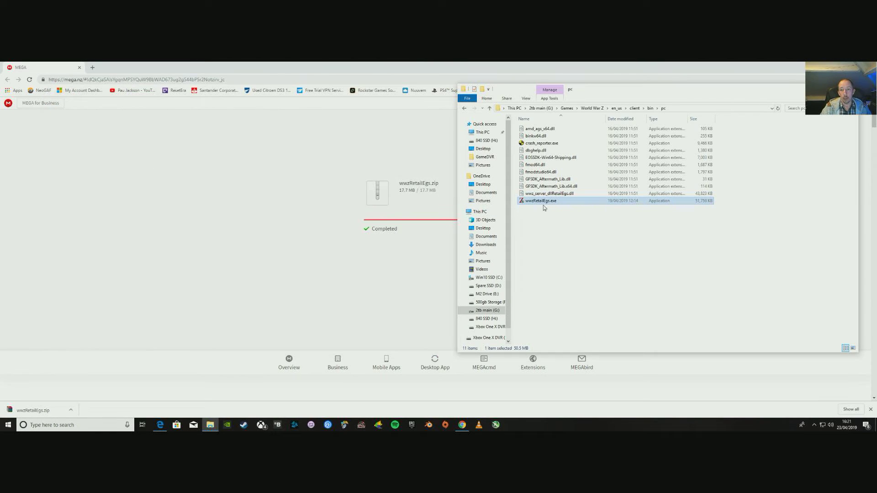
double_click(541, 200)
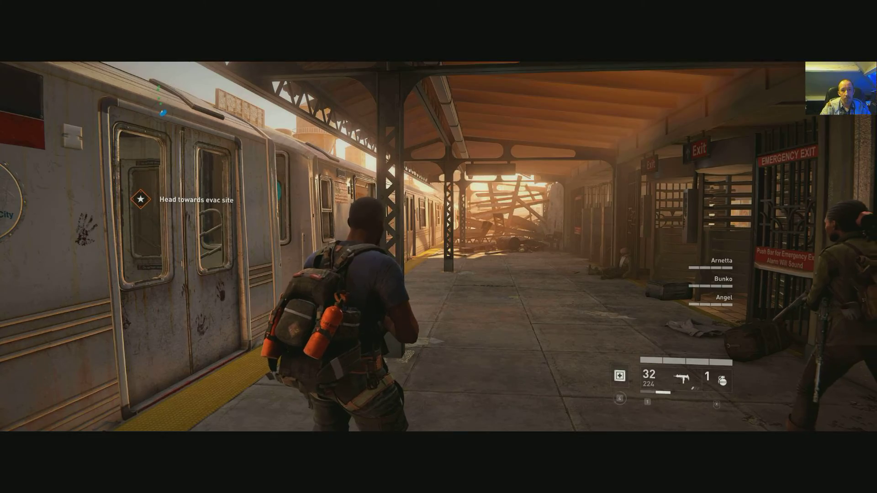
Walk through the turnstiles and ticket hall, refilling frag grenades at the supply case
key(w)
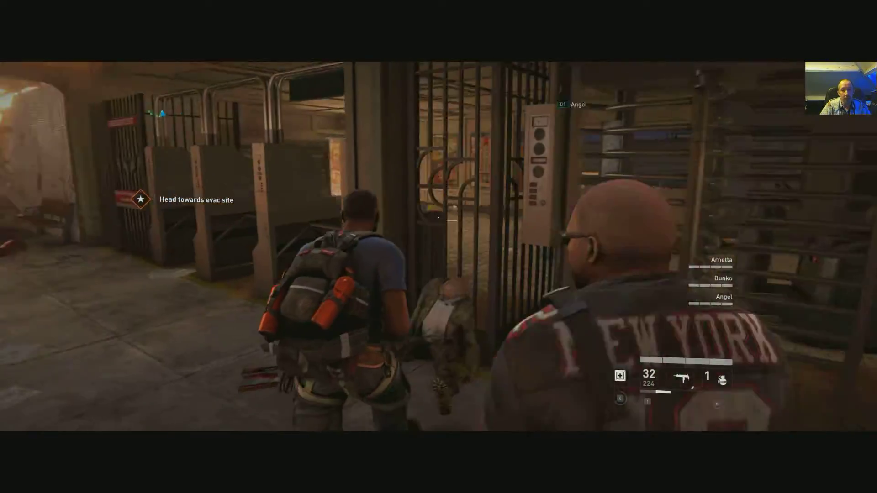
key(w)
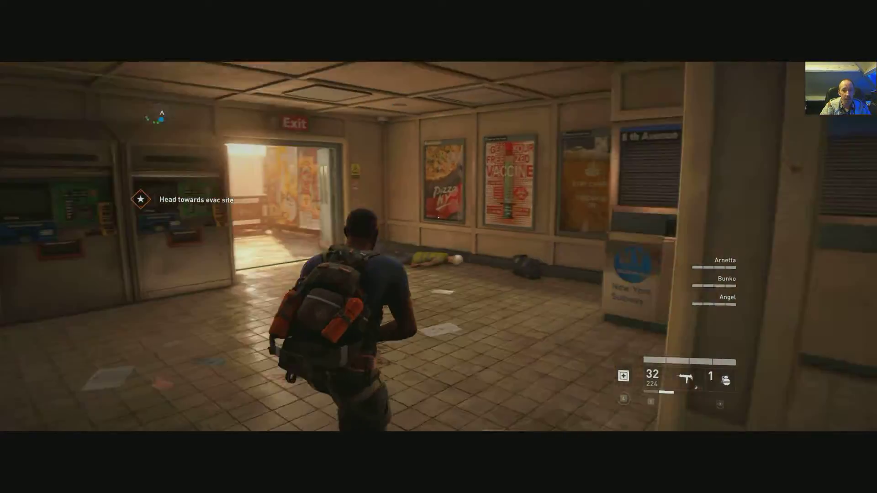
key(w)
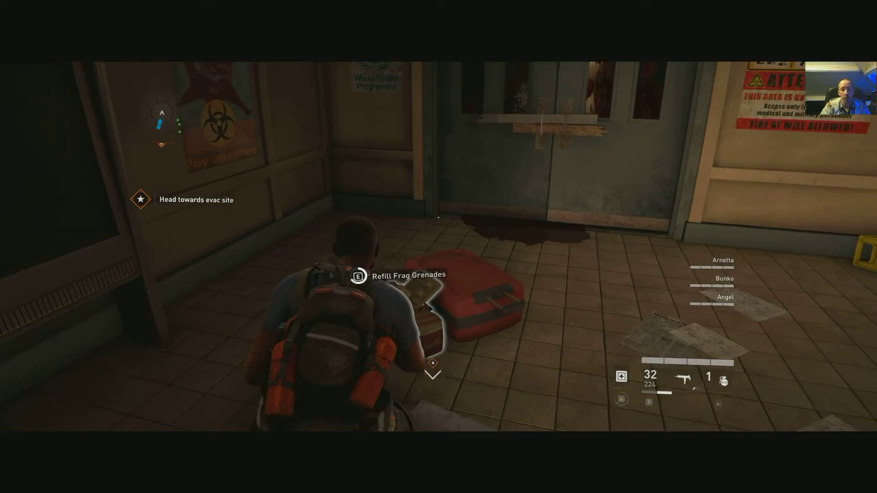
key(e)
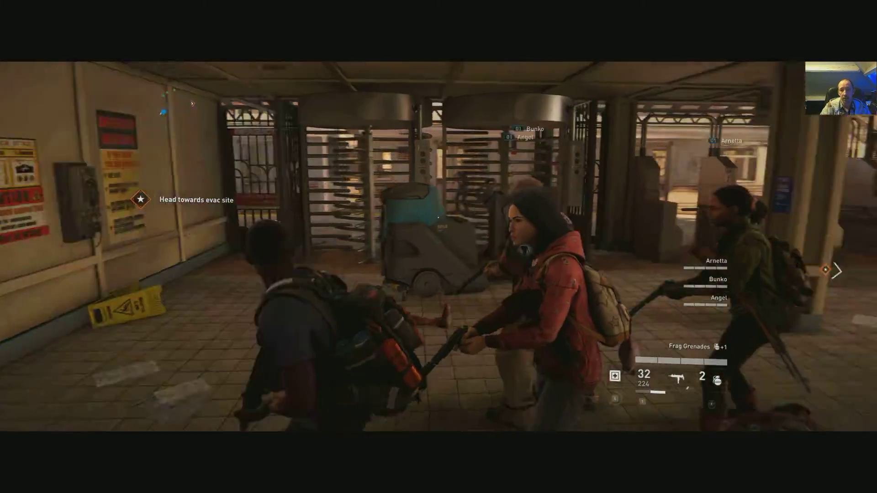
mouse_move(439, 247)
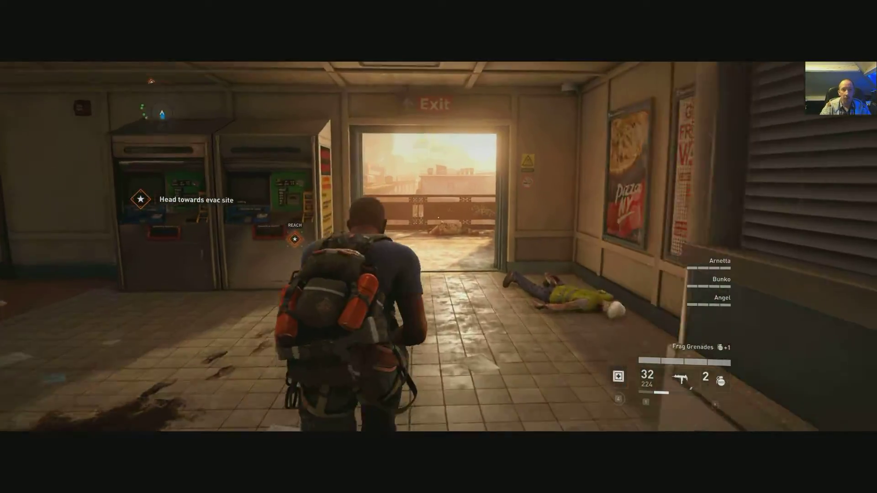
mouse_move(438, 247)
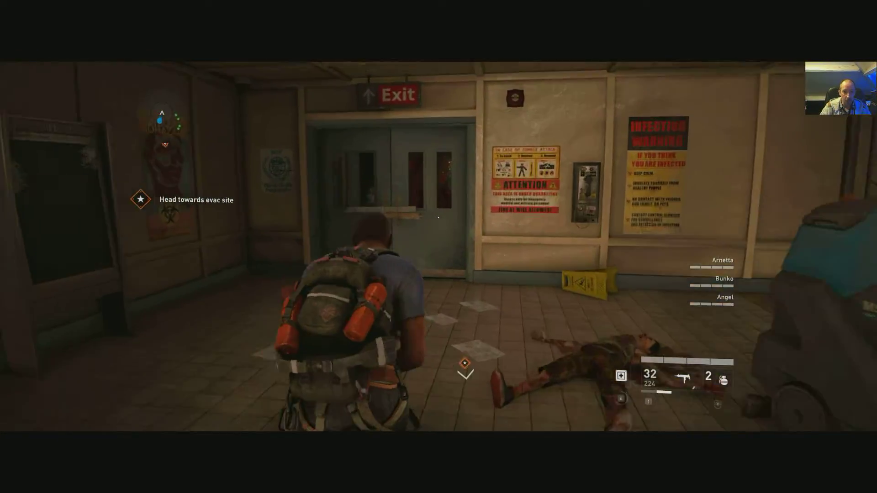
Head past the boarded doors to the exit and onto the sunlit rooftop
key(w)
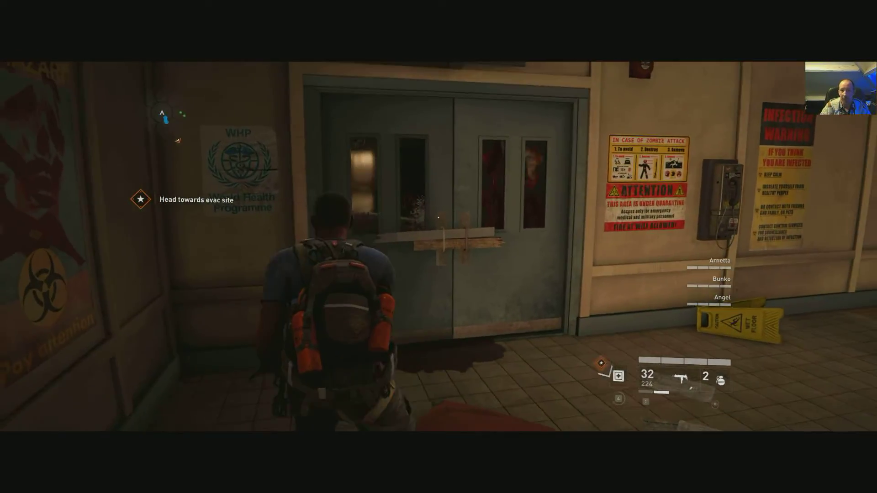
key(w)
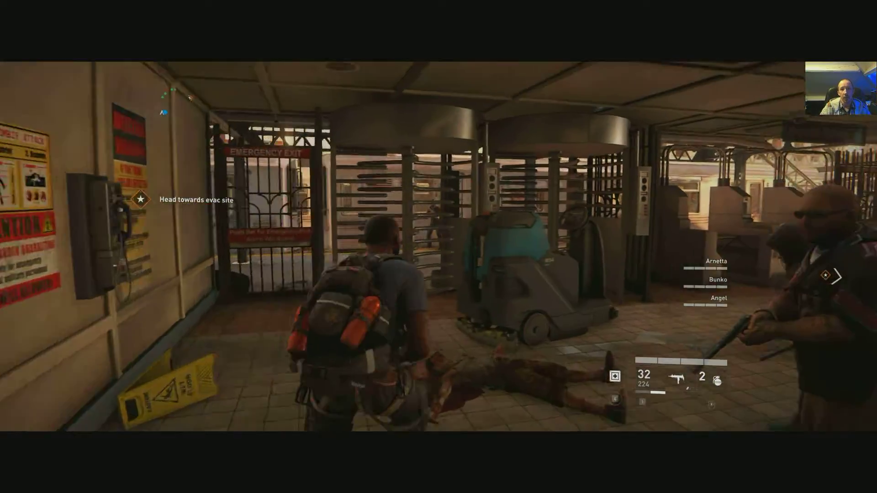
key(w)
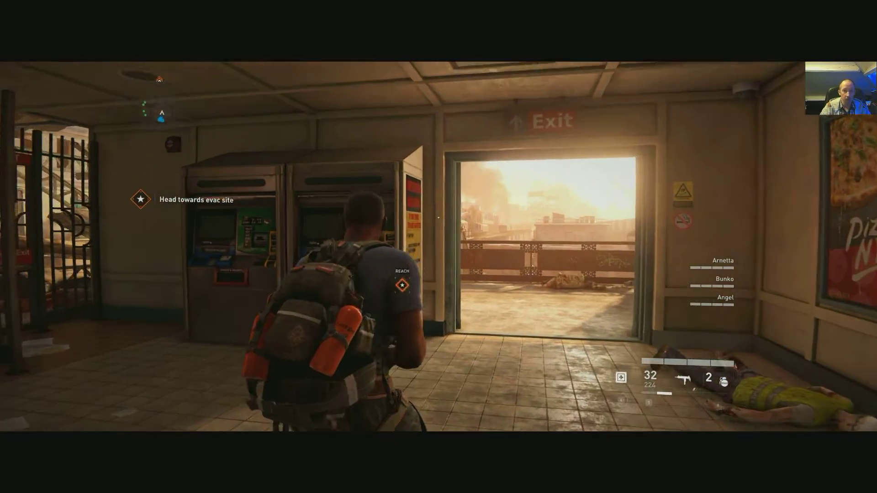
key(w)
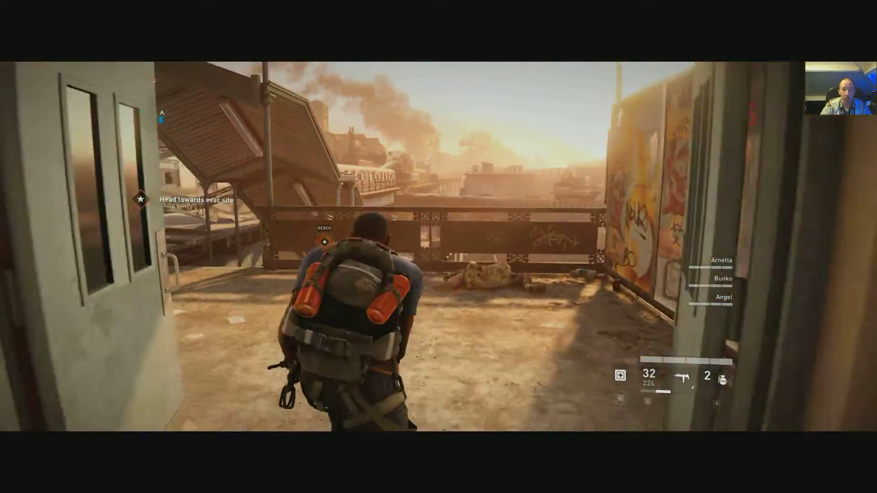
mouse_move(438, 247)
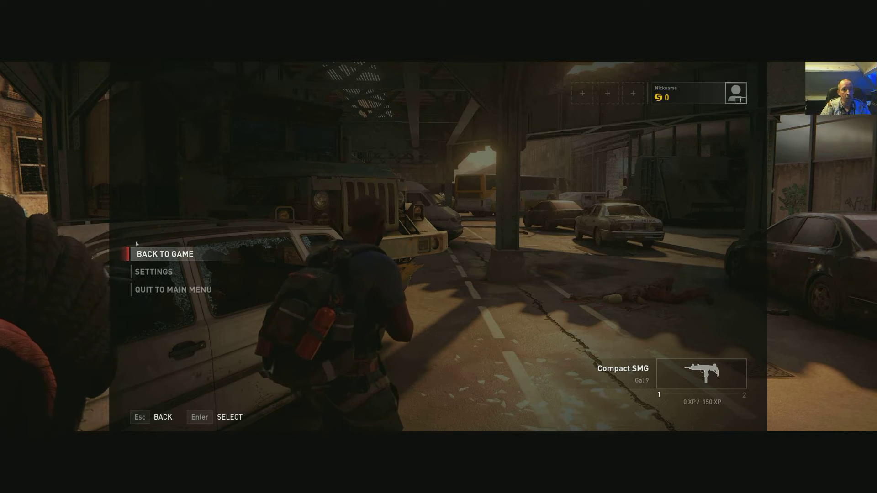
Browse the Game settings tab, then resume moving toward the find-another-route objective
click(153, 271)
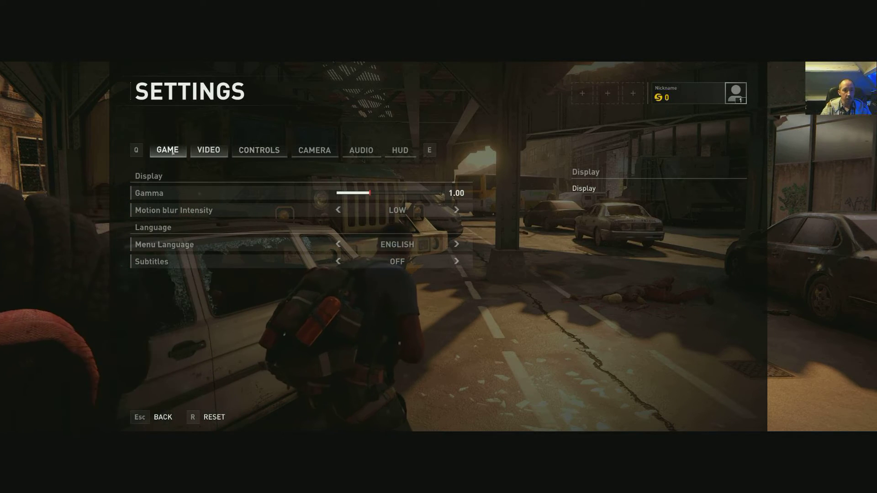
click(209, 150)
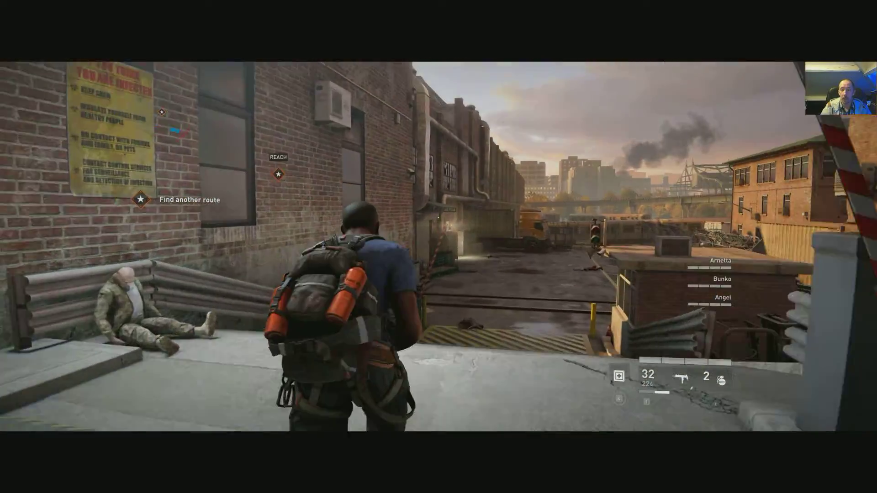
key(w)
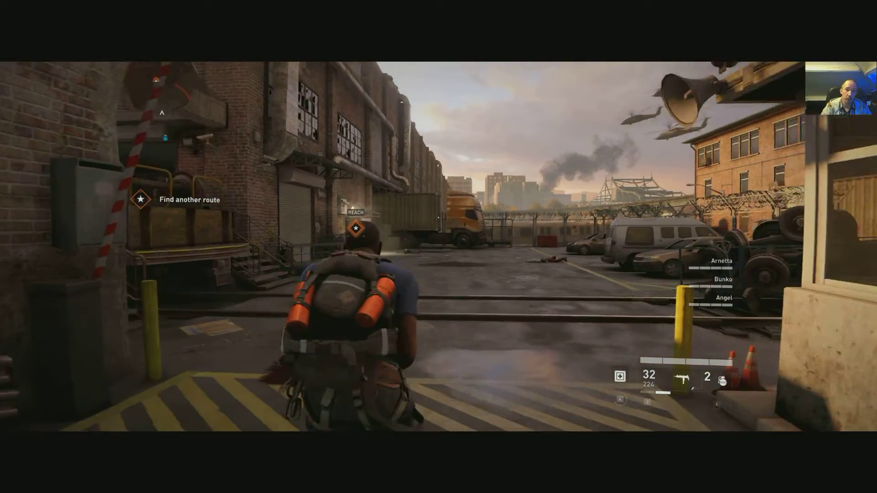